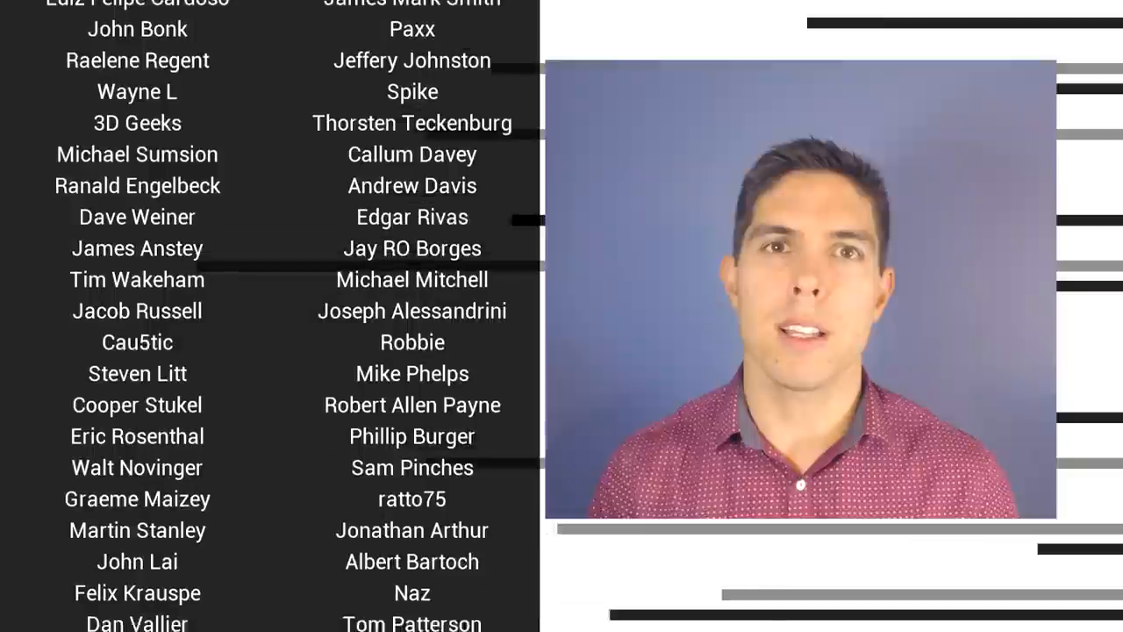
{"action": "scroll", "scroll_direction": "down", "scroll_amount": 3}
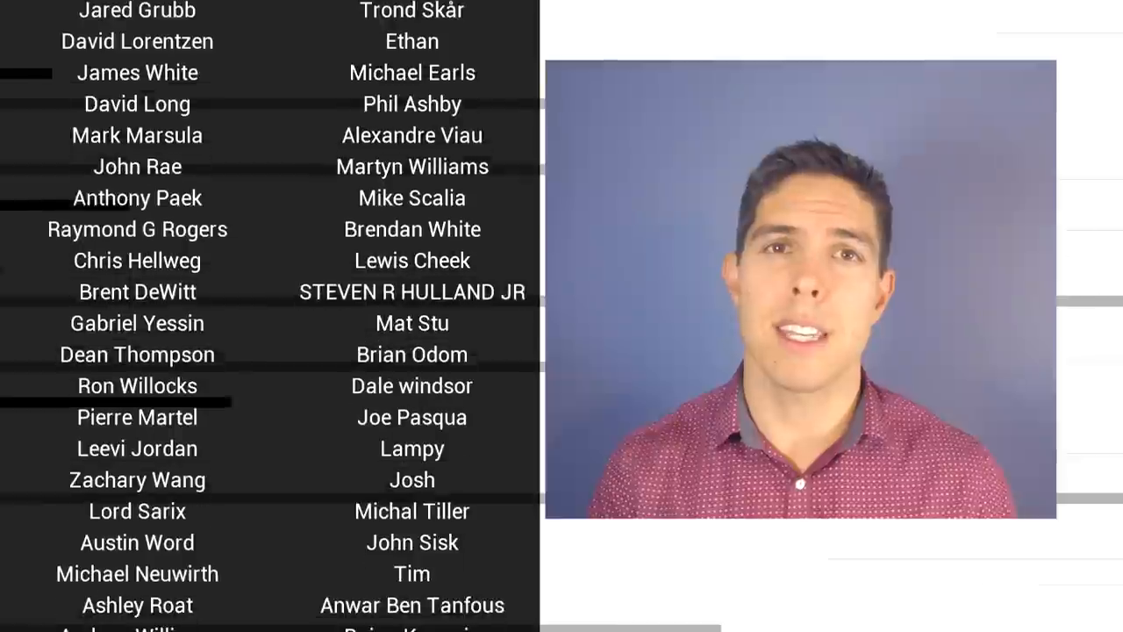